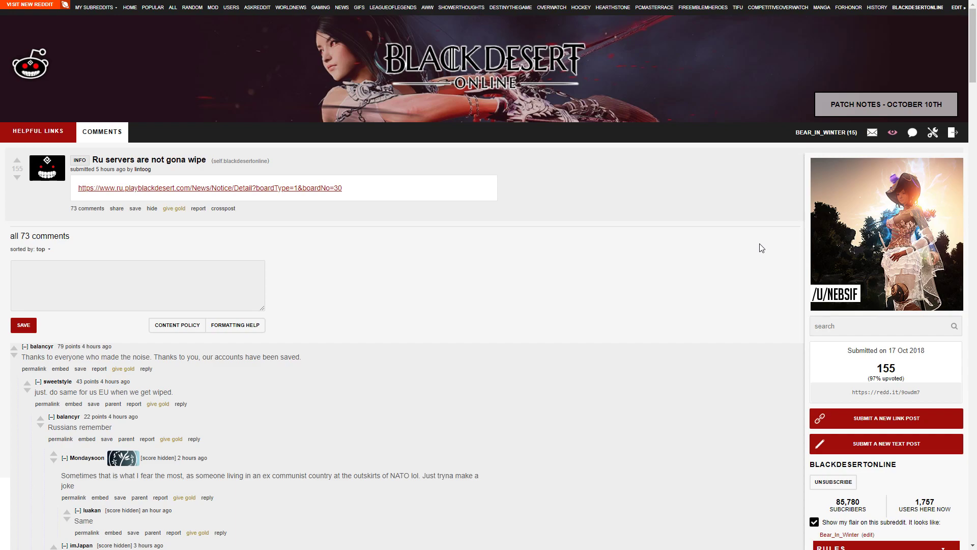
mouse_move(663, 280)
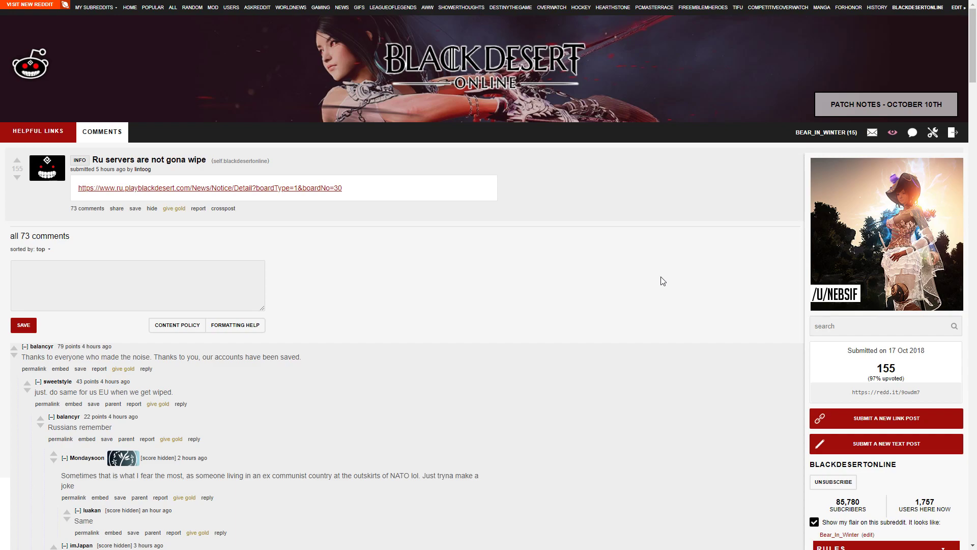
mouse_move(288, 191)
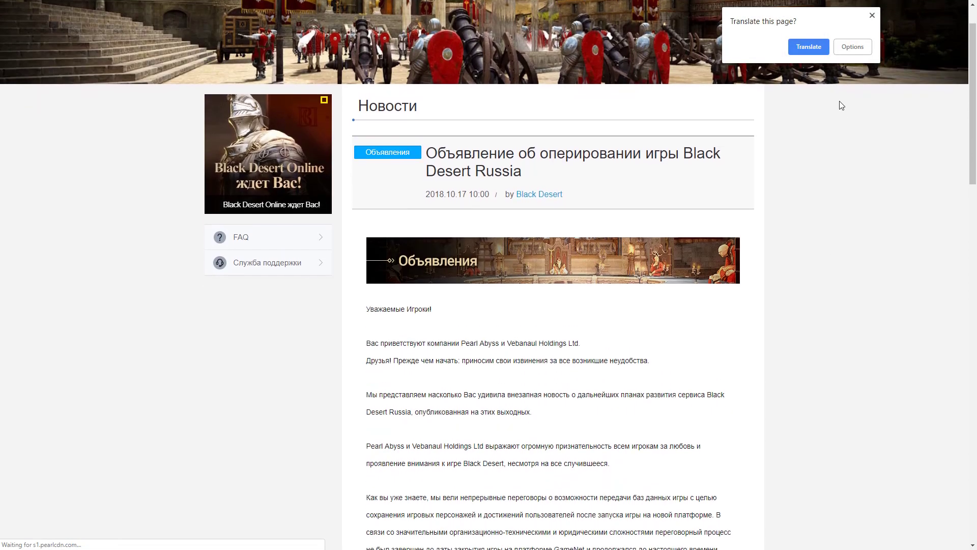
- Translate the Black Desert Russia operating announcement into English and scroll through it
left_click(809, 46)
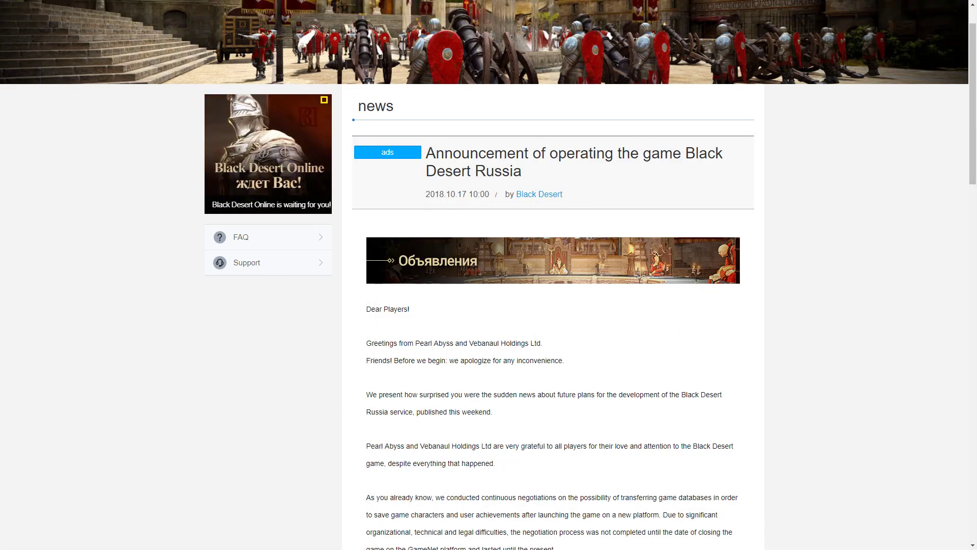
scroll("down", 3)
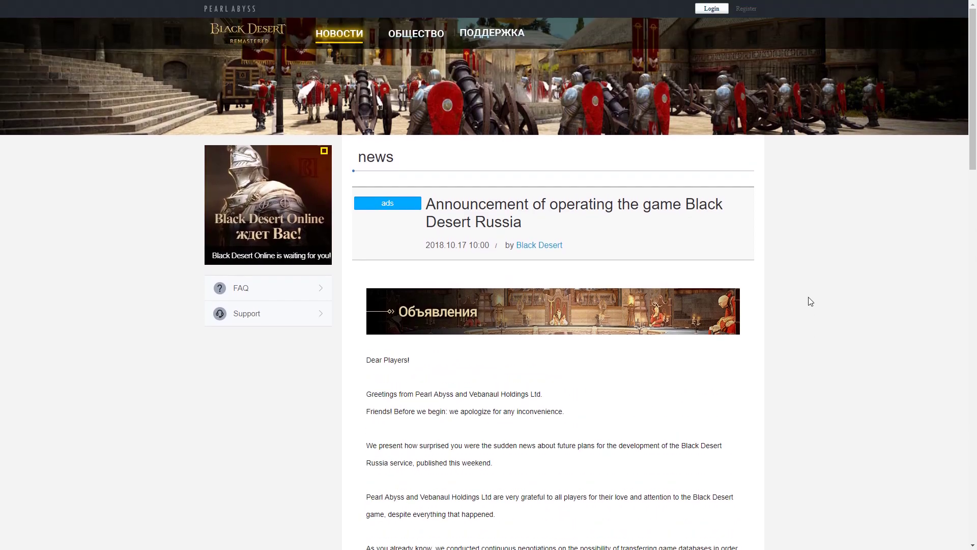
mouse_move(797, 295)
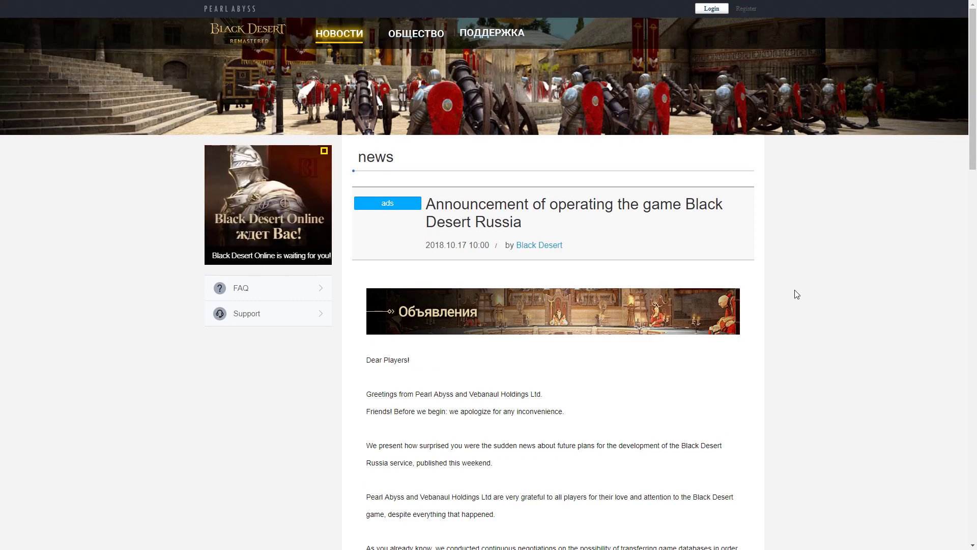
mouse_move(756, 356)
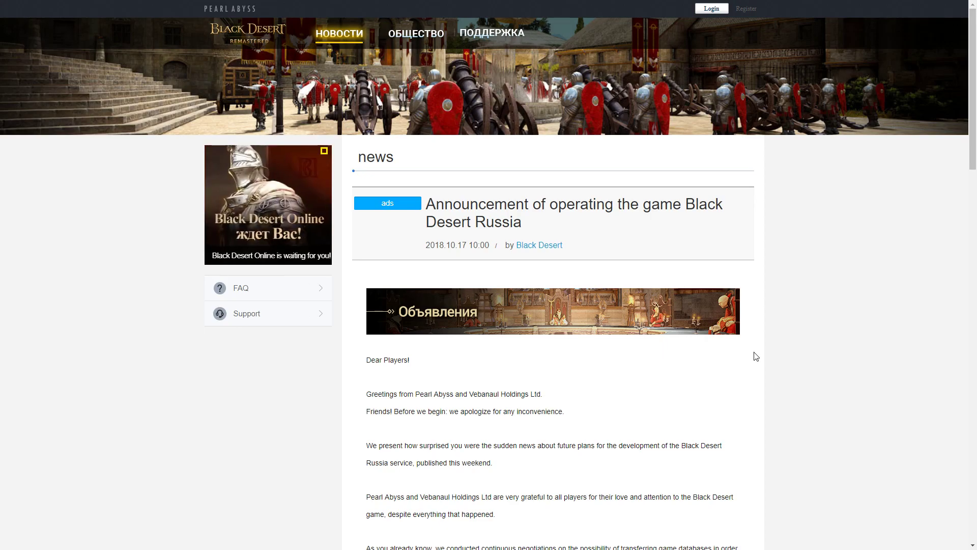
mouse_move(794, 348)
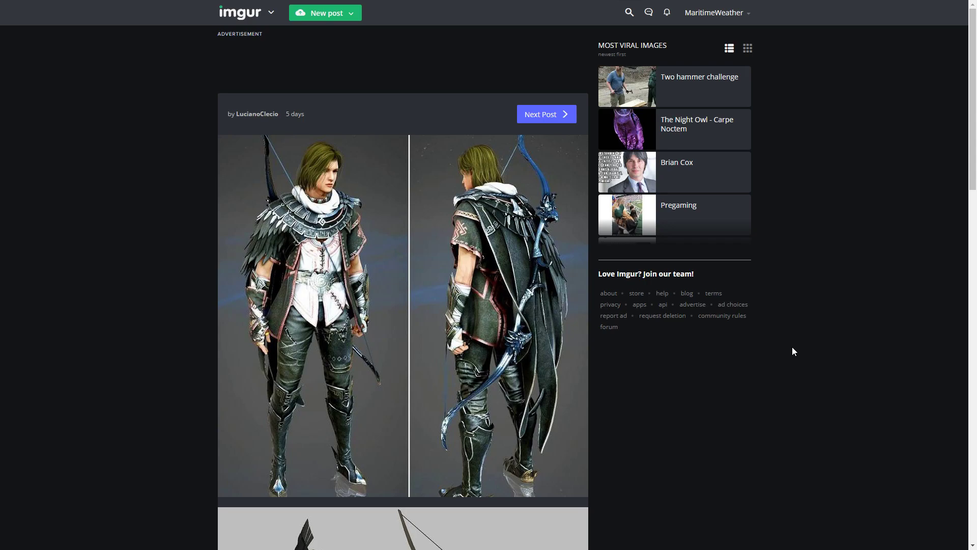
mouse_move(895, 165)
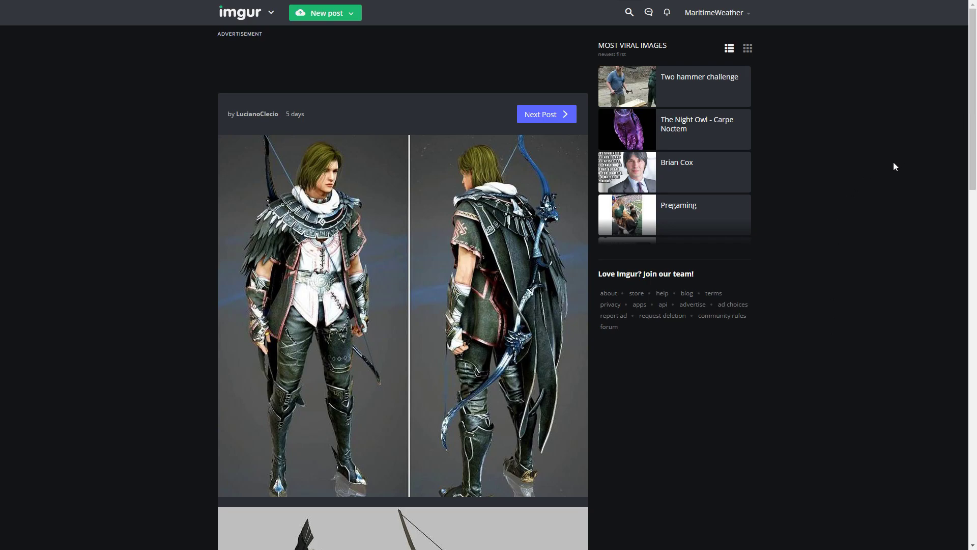
mouse_move(605, 345)
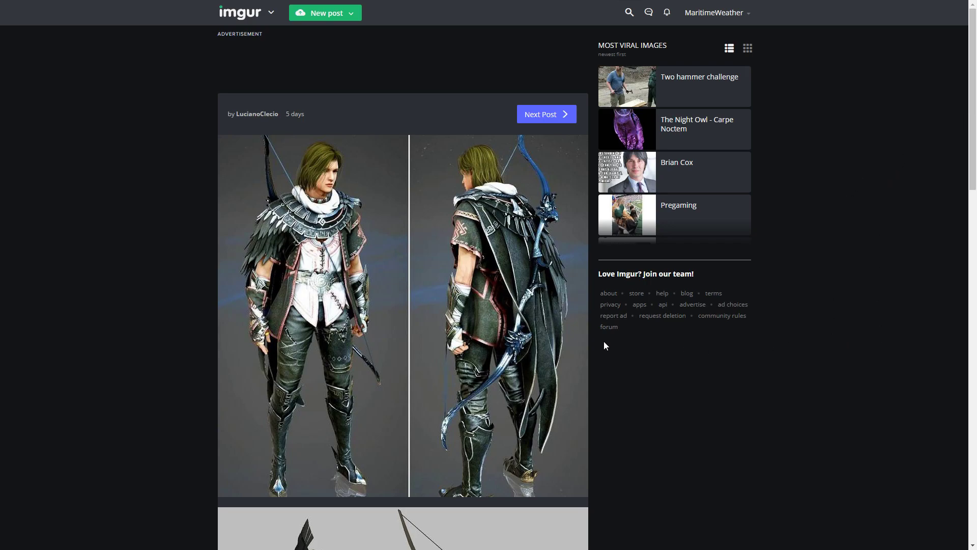
mouse_move(591, 339)
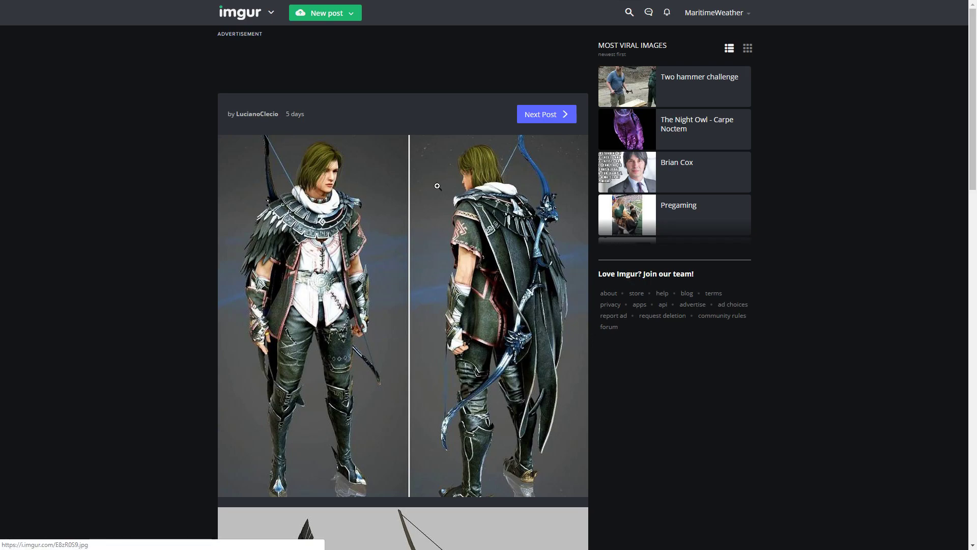
mouse_move(415, 276)
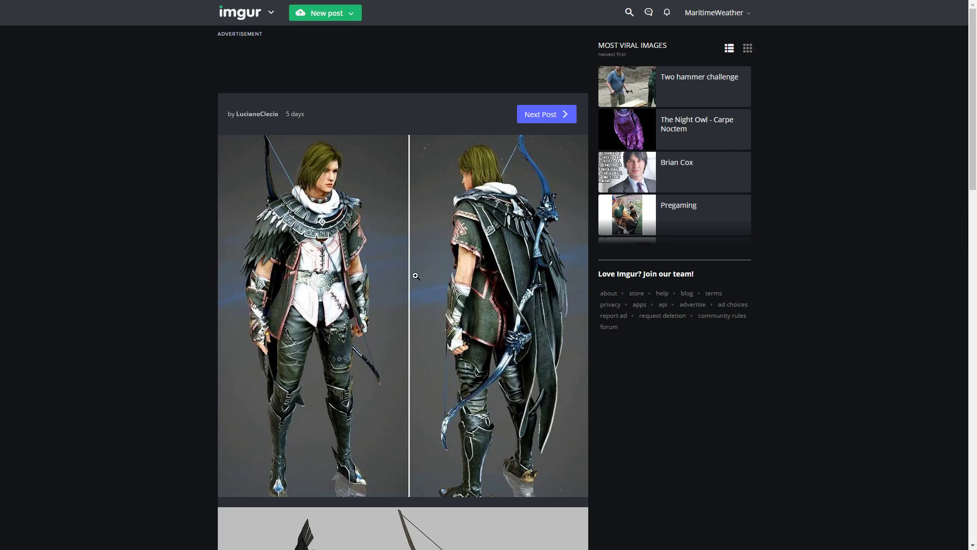
mouse_move(596, 397)
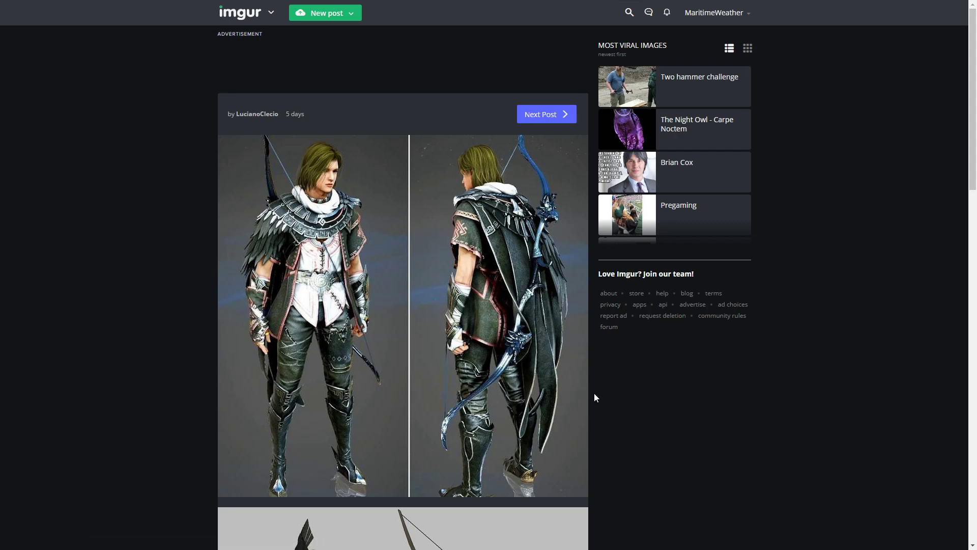
scroll("down", 3)
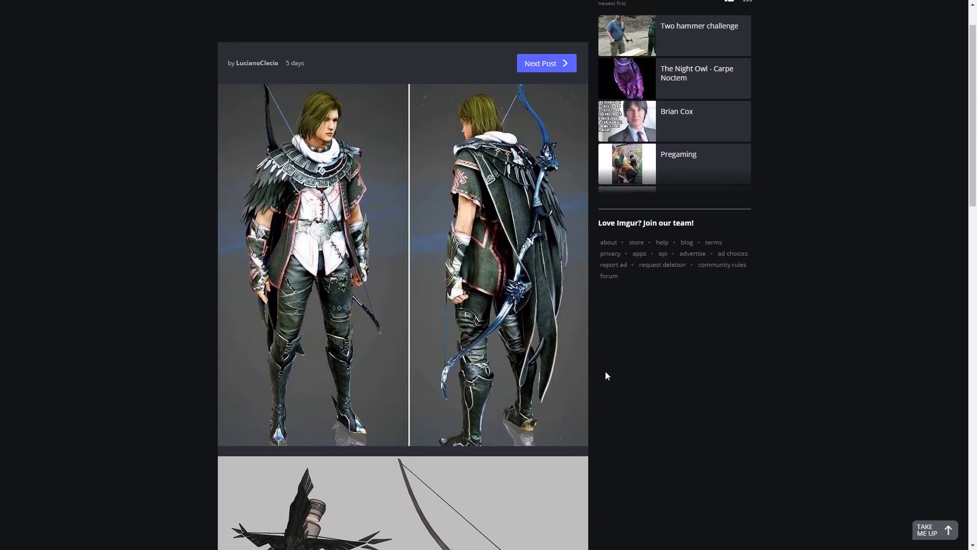
mouse_move(385, 125)
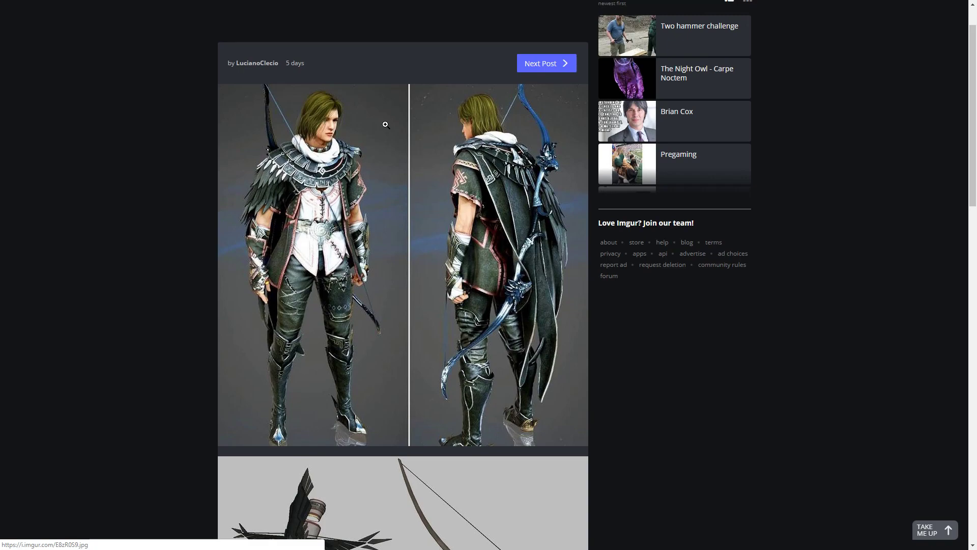
mouse_move(306, 278)
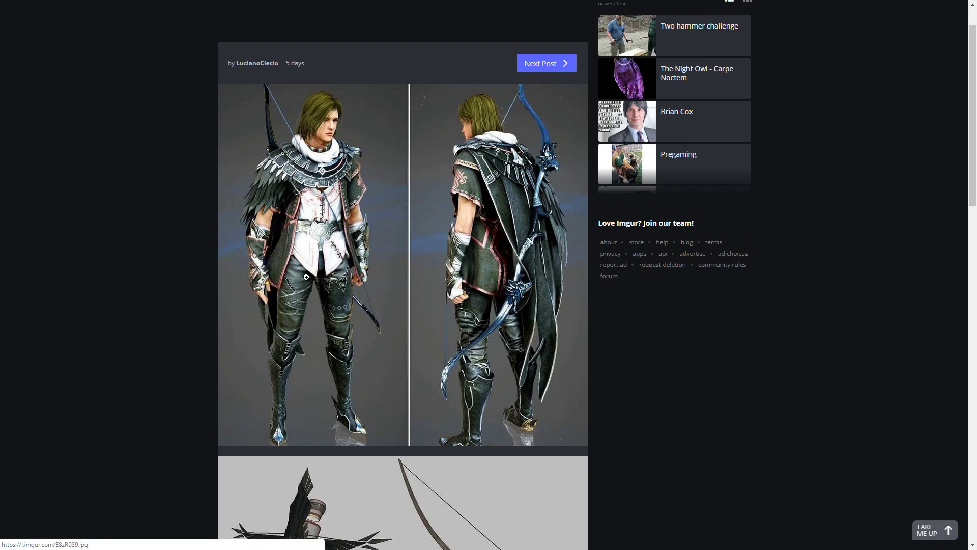
mouse_move(502, 351)
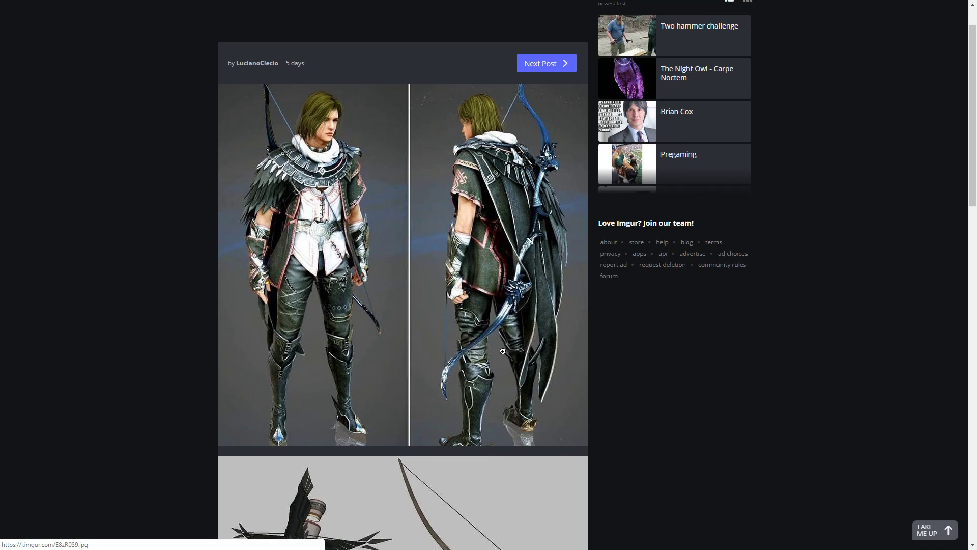
mouse_move(596, 354)
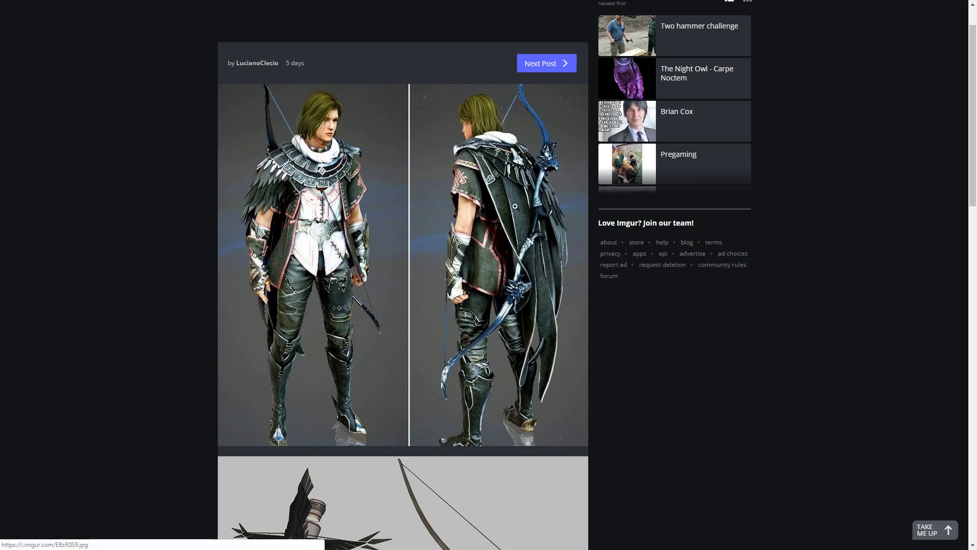
scroll("down", 3)
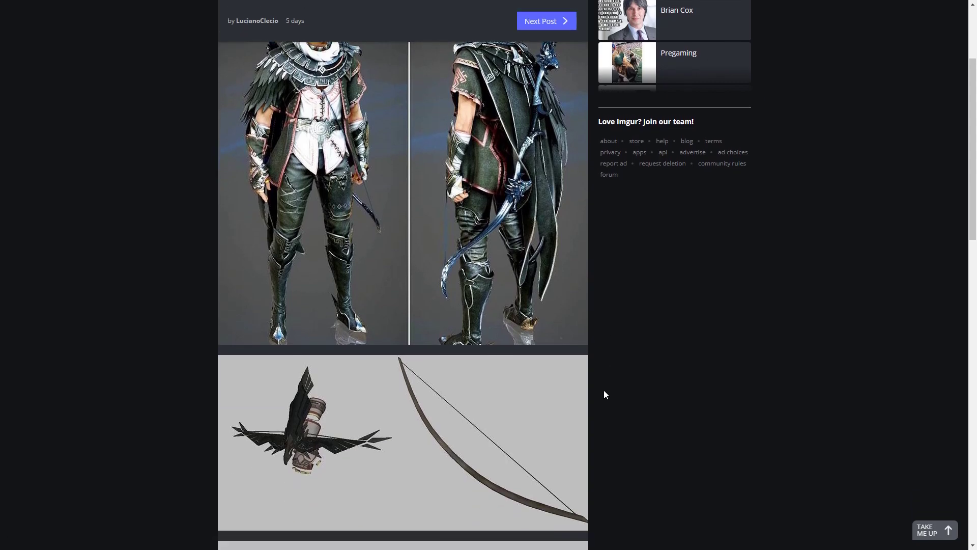
mouse_move(355, 139)
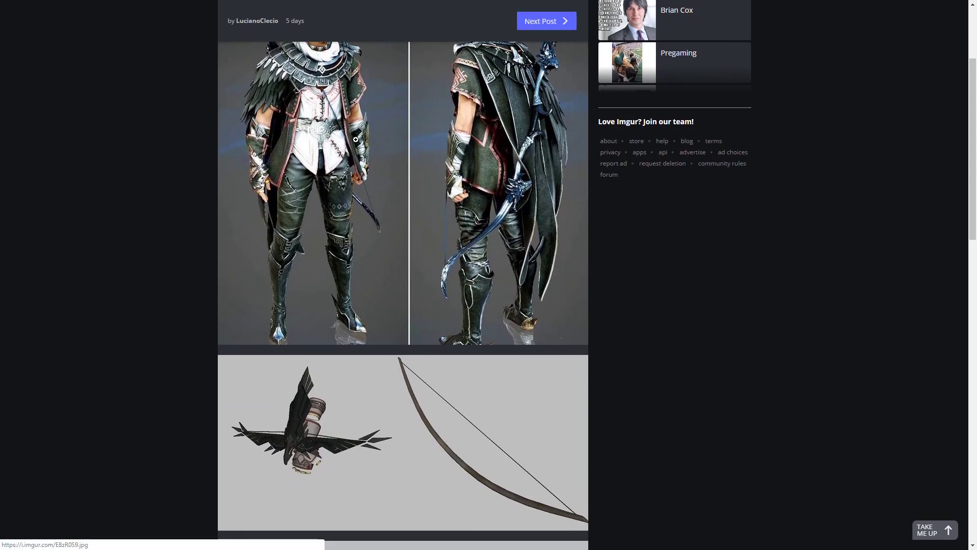
scroll("down", 3)
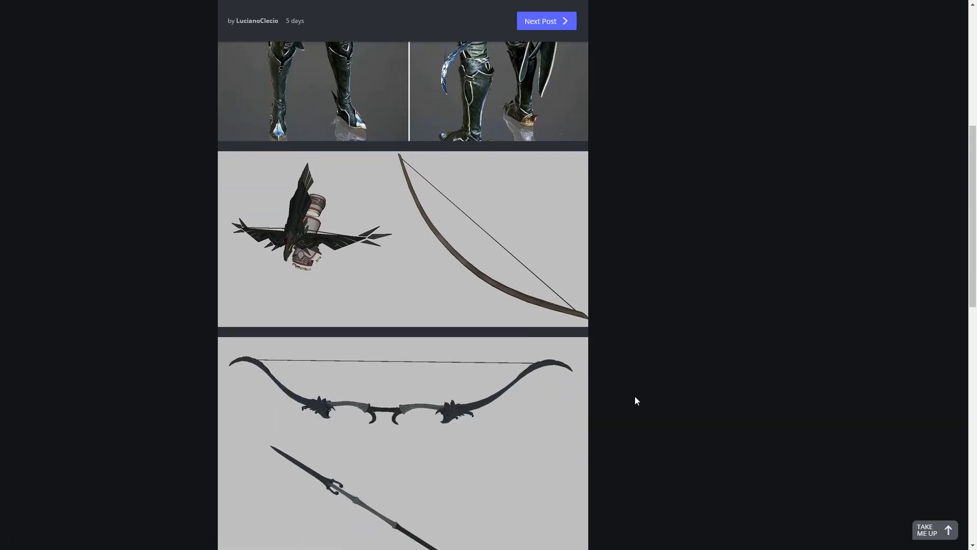
scroll("down", 3)
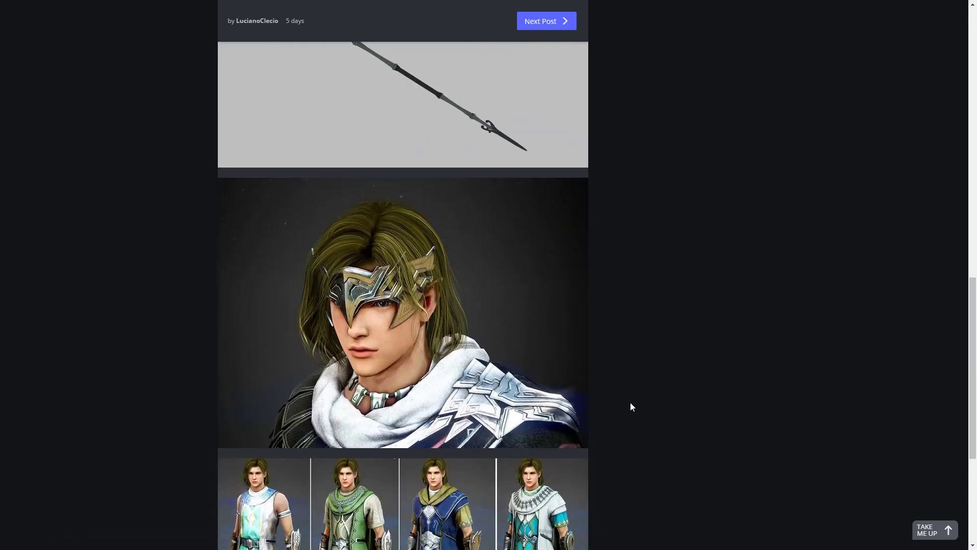
scroll("down", 3)
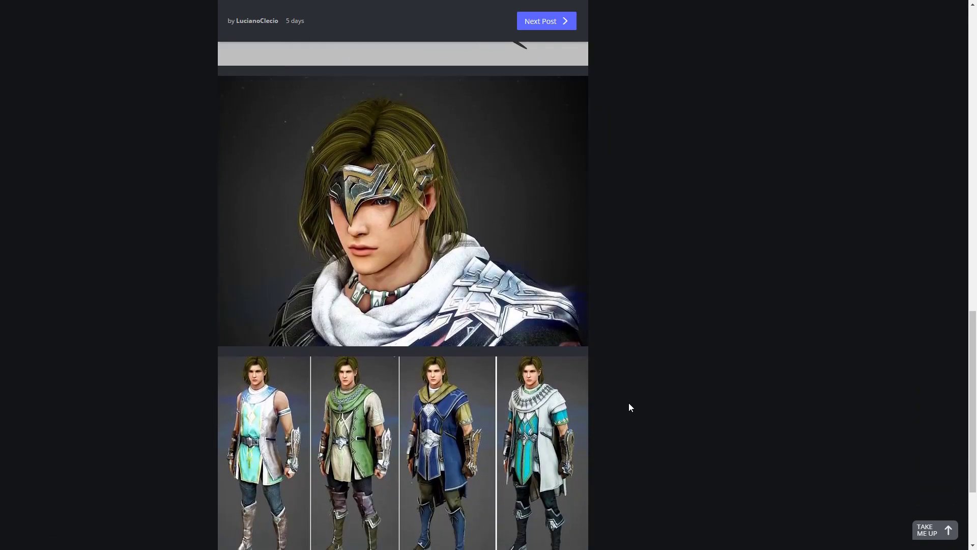
scroll("down", 3)
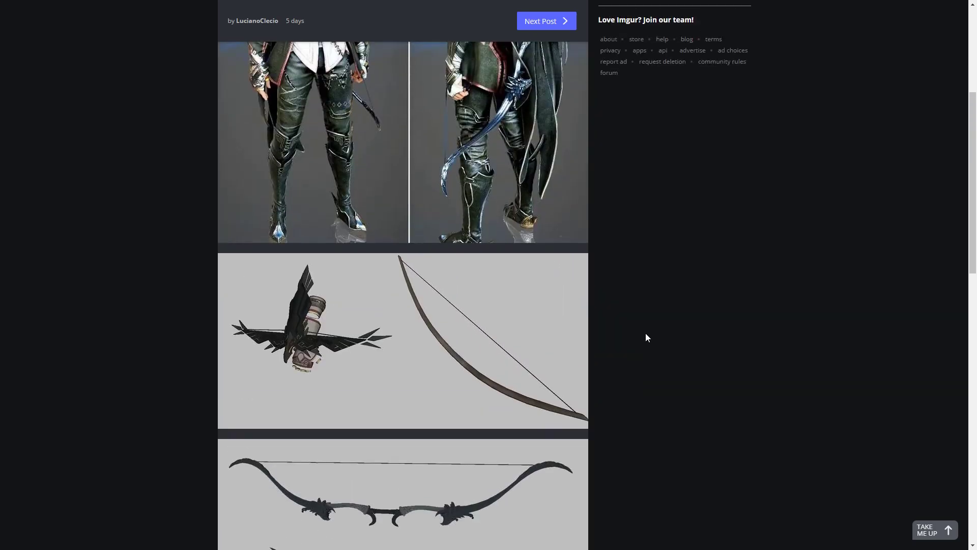
scroll("up", 3)
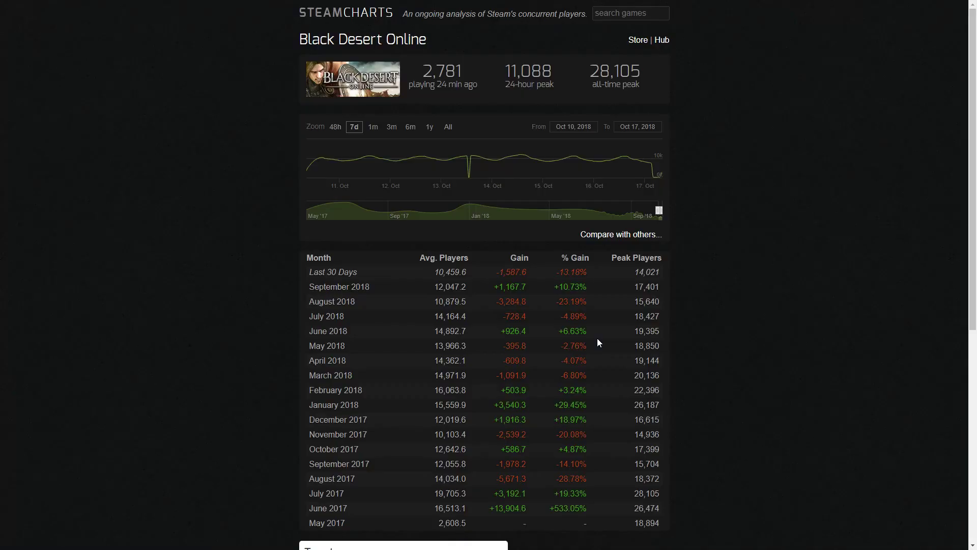
mouse_move(623, 158)
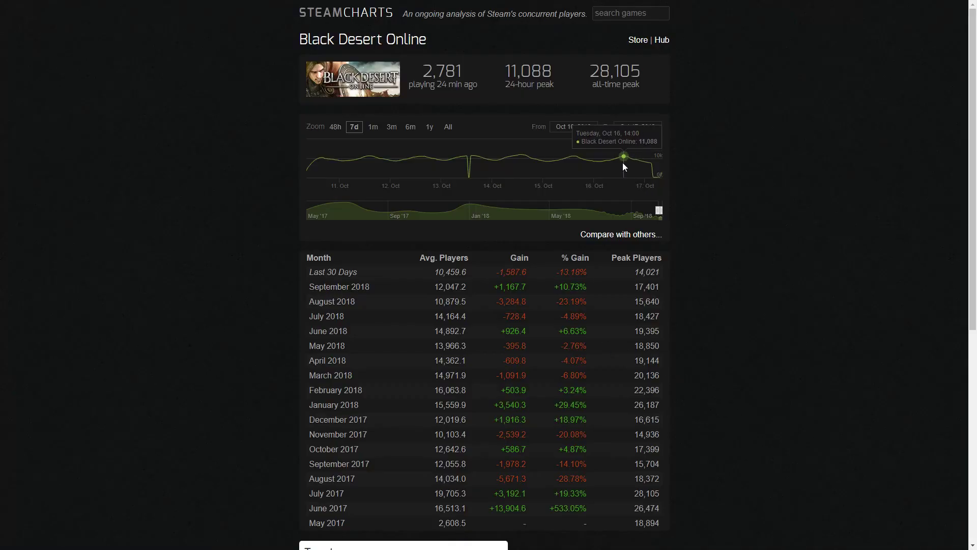
mouse_move(332, 161)
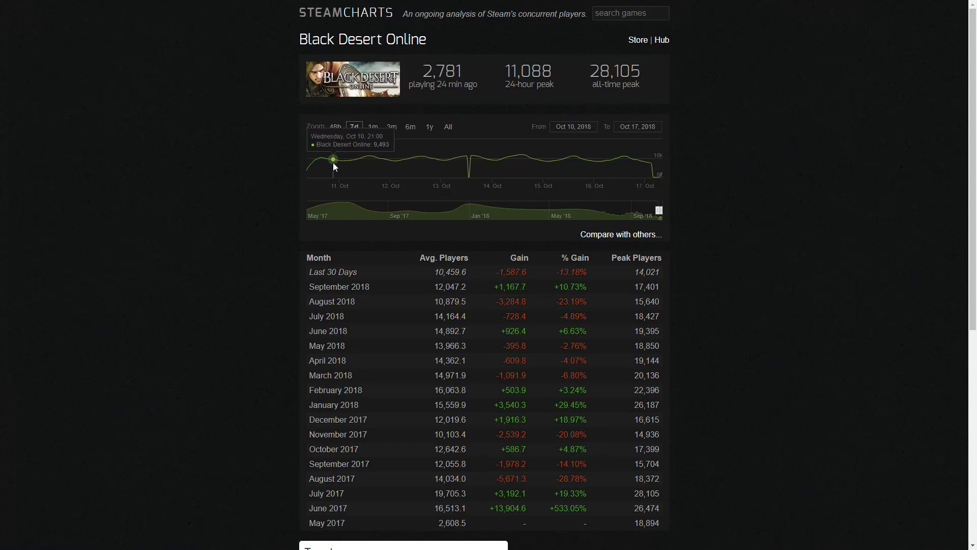
mouse_move(419, 173)
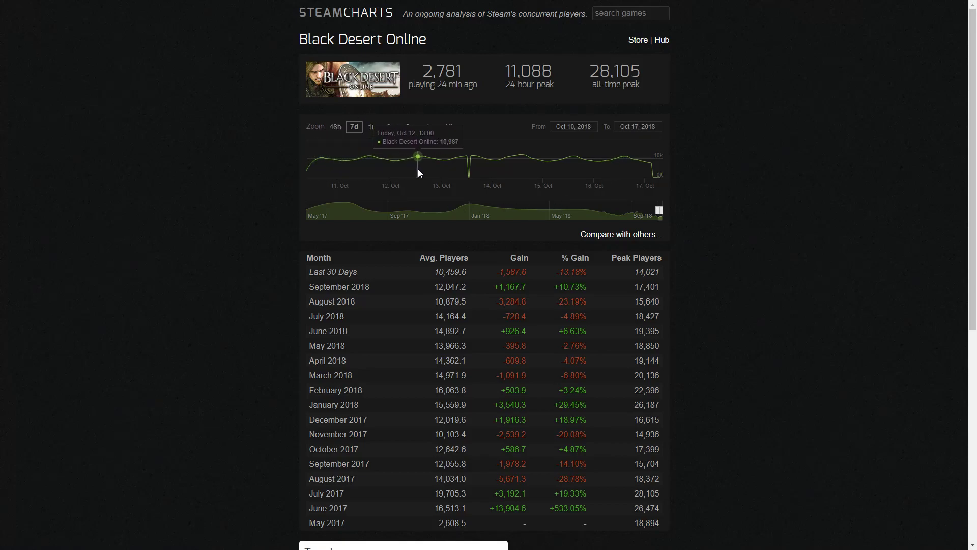
mouse_move(524, 162)
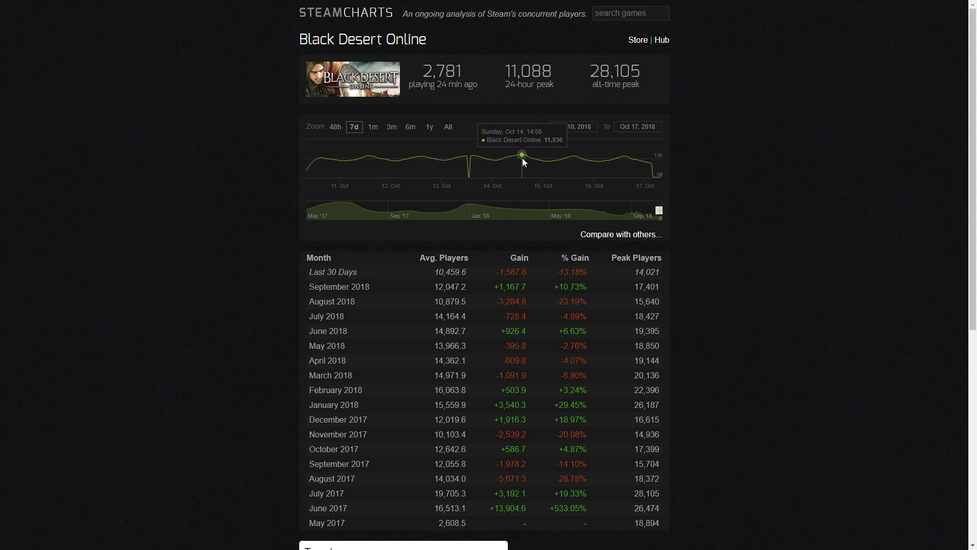
mouse_move(574, 165)
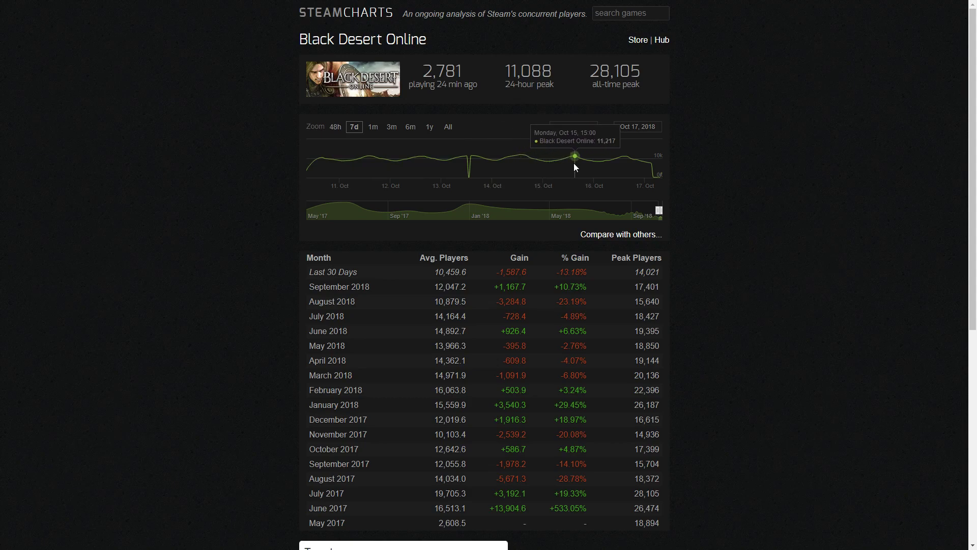
mouse_move(518, 169)
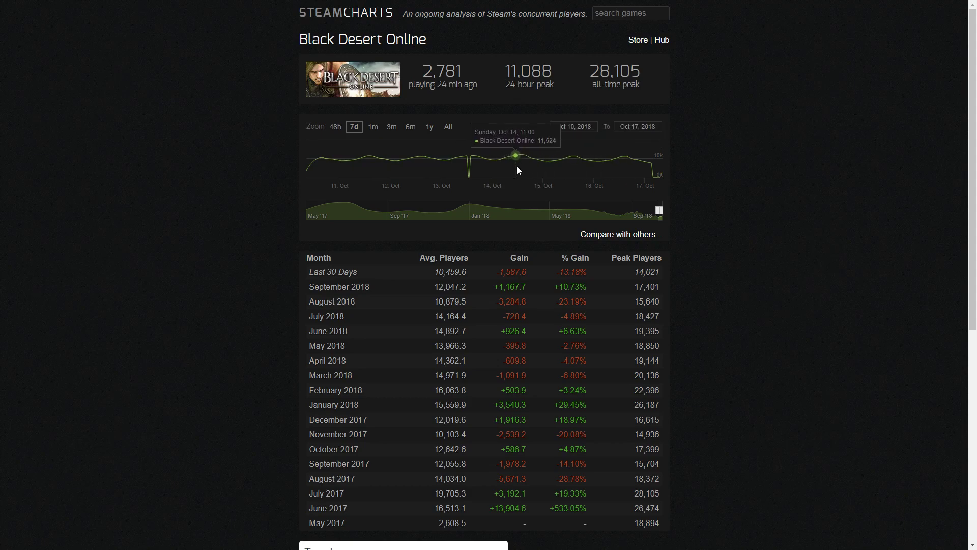
mouse_move(523, 170)
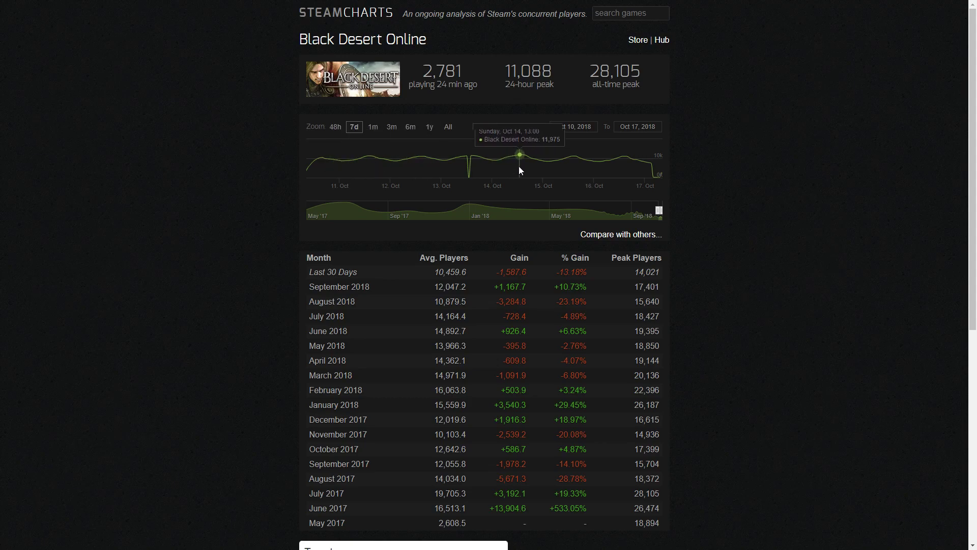
mouse_move(630, 180)
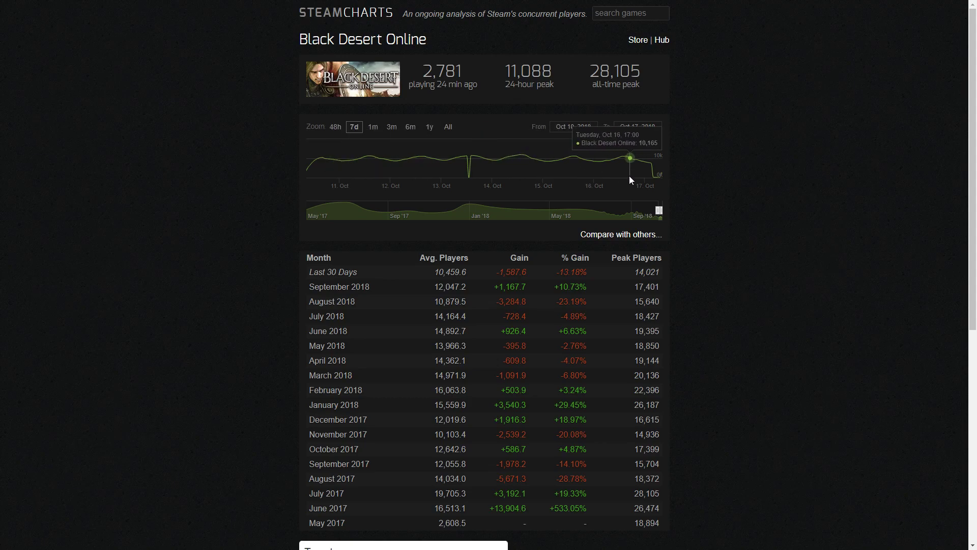
mouse_move(626, 178)
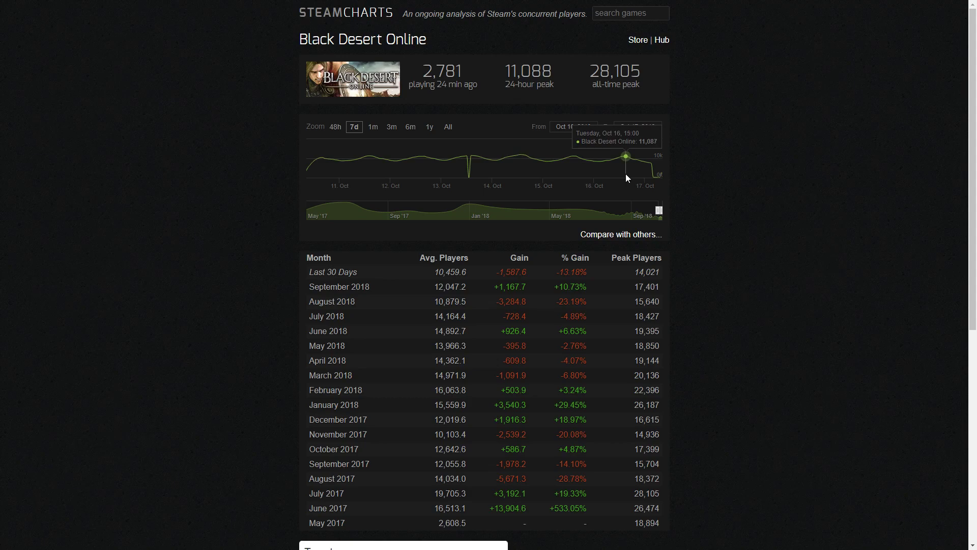
mouse_move(368, 138)
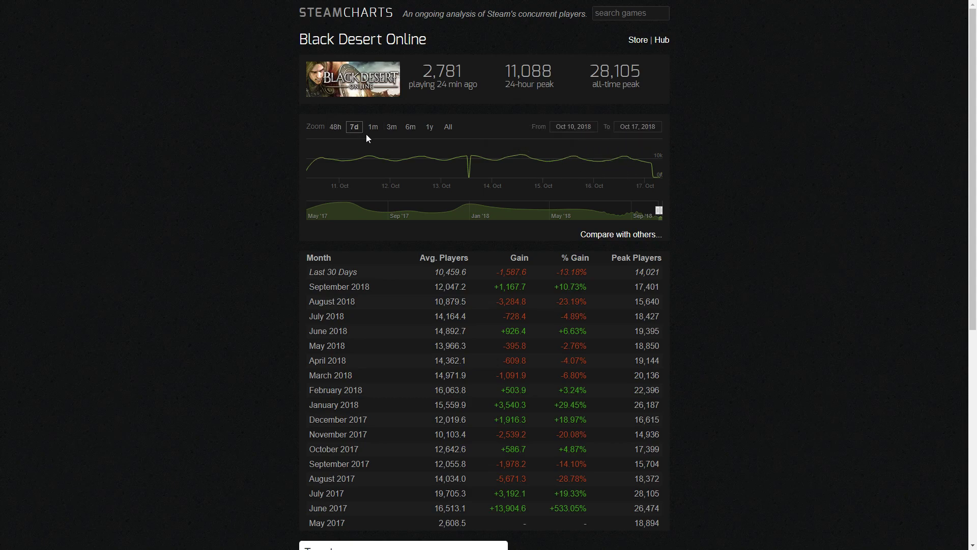
mouse_move(400, 135)
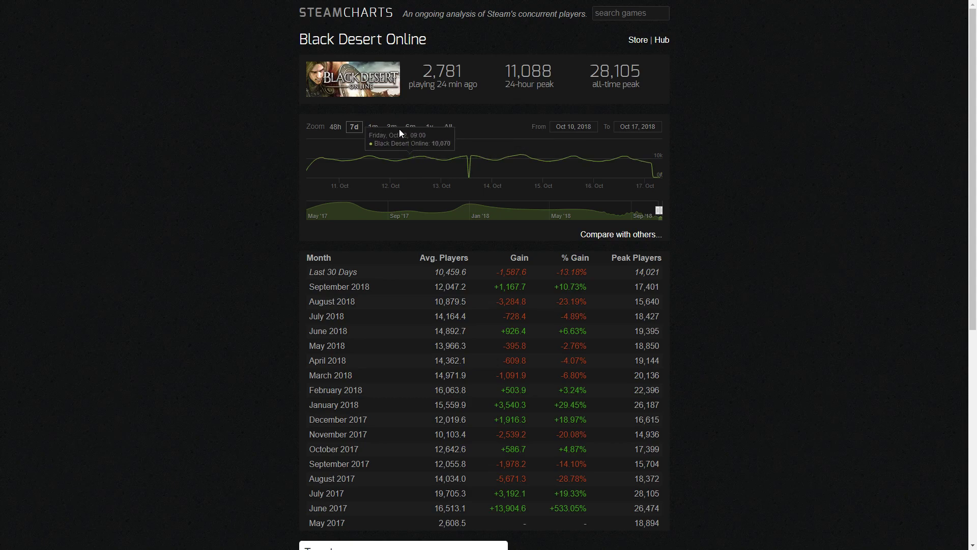
- Switch the Black Desert Online player graph to the 1m range
left_click(372, 127)
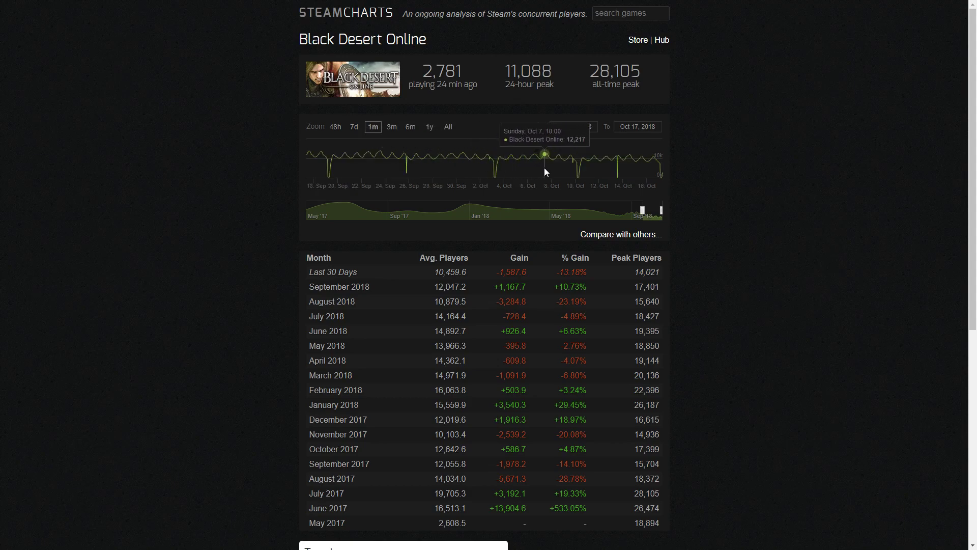
mouse_move(547, 165)
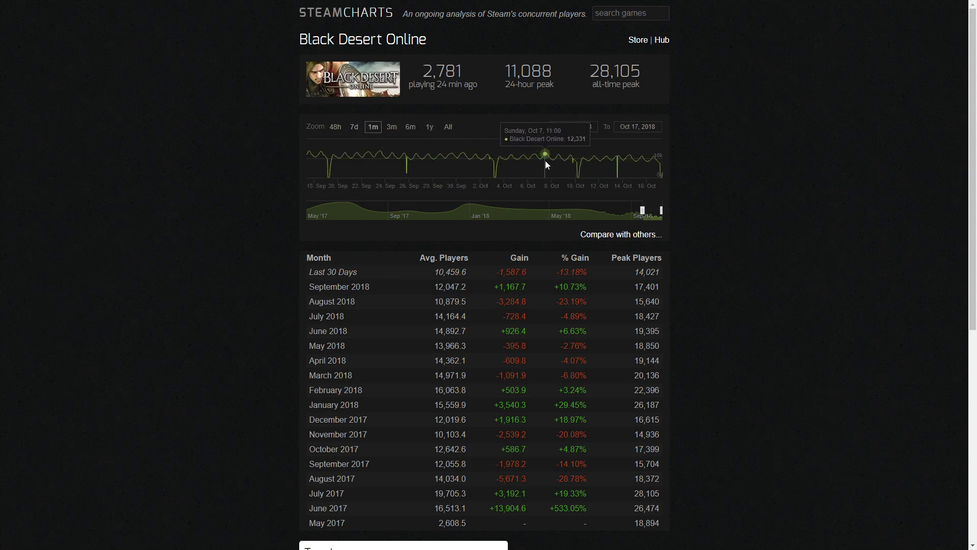
mouse_move(559, 166)
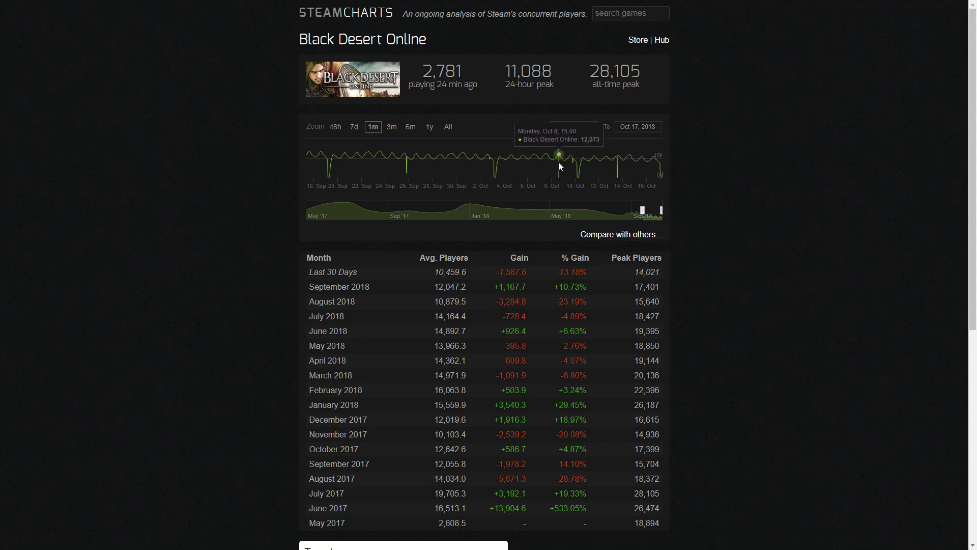
mouse_move(732, 228)
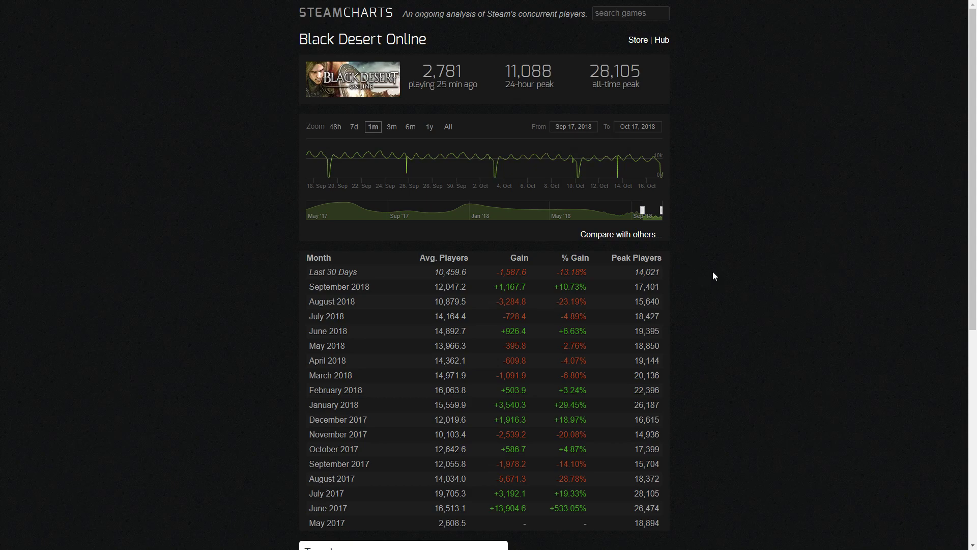
mouse_move(703, 271)
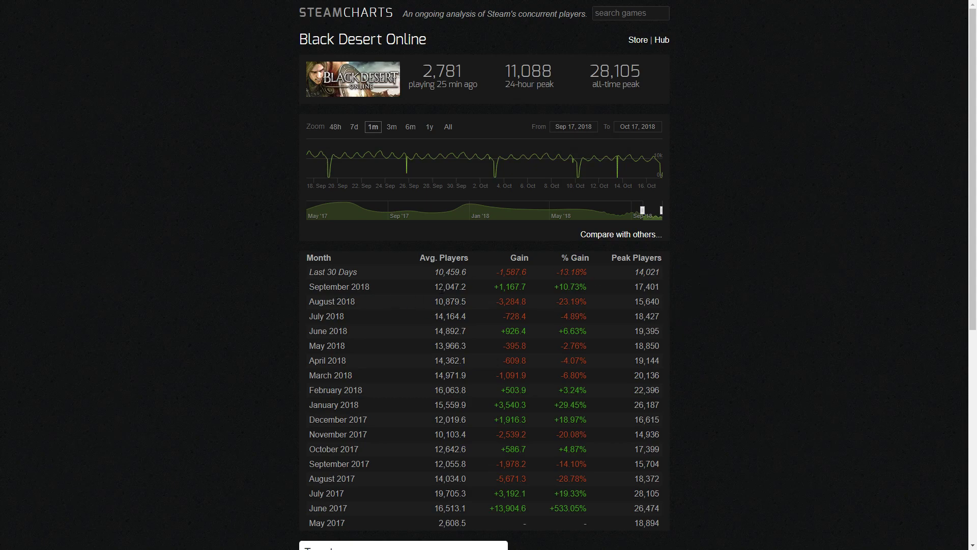
- Switch the player graph to the 3m range, July 17 to October 17, 2018
left_click(391, 127)
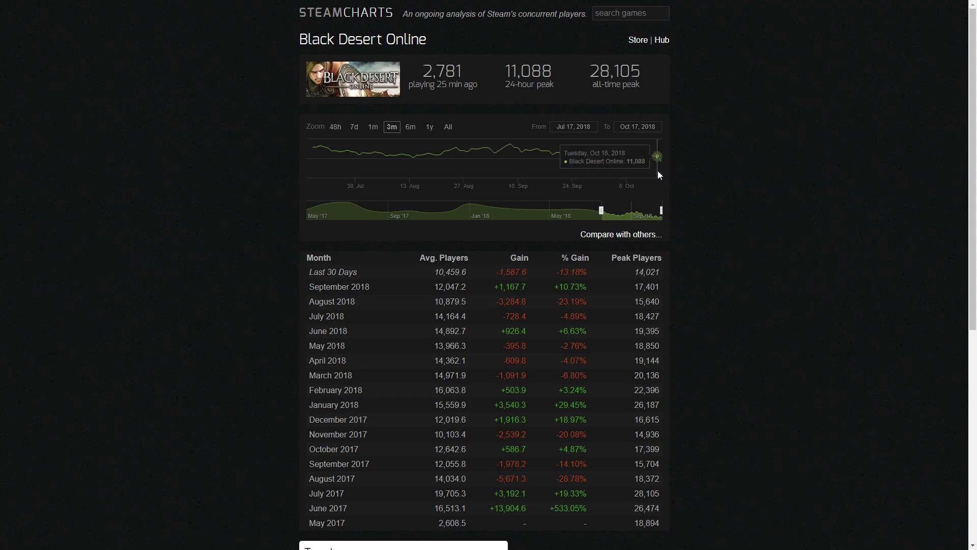
mouse_move(683, 157)
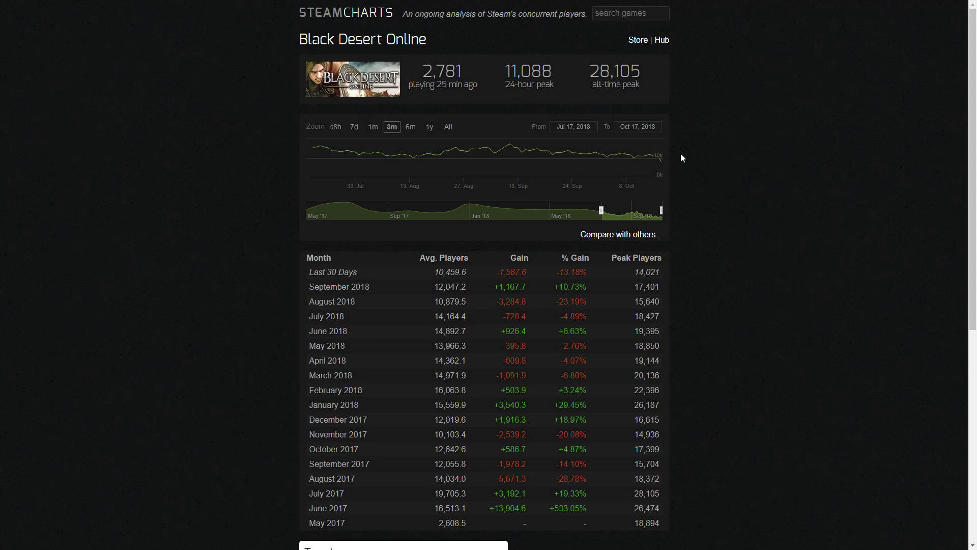
mouse_move(684, 151)
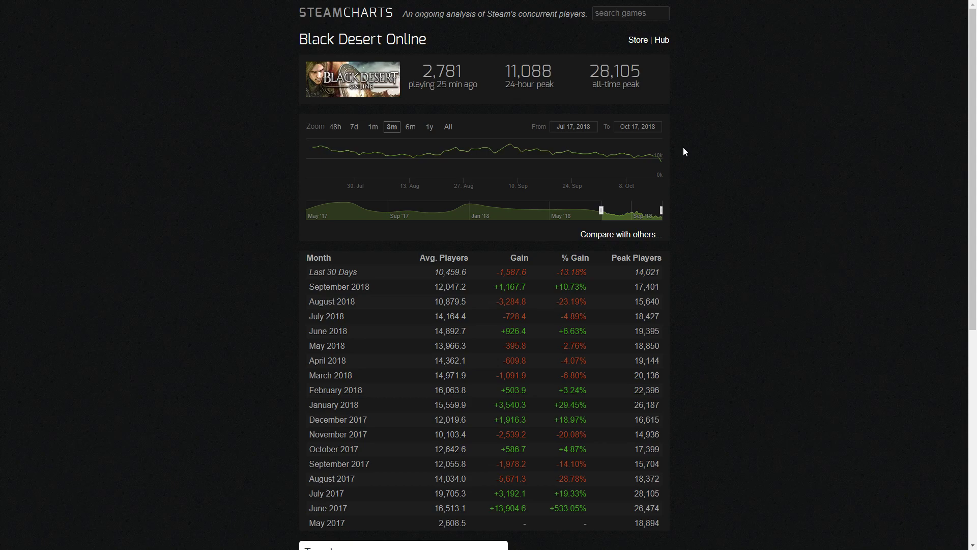
mouse_move(431, 119)
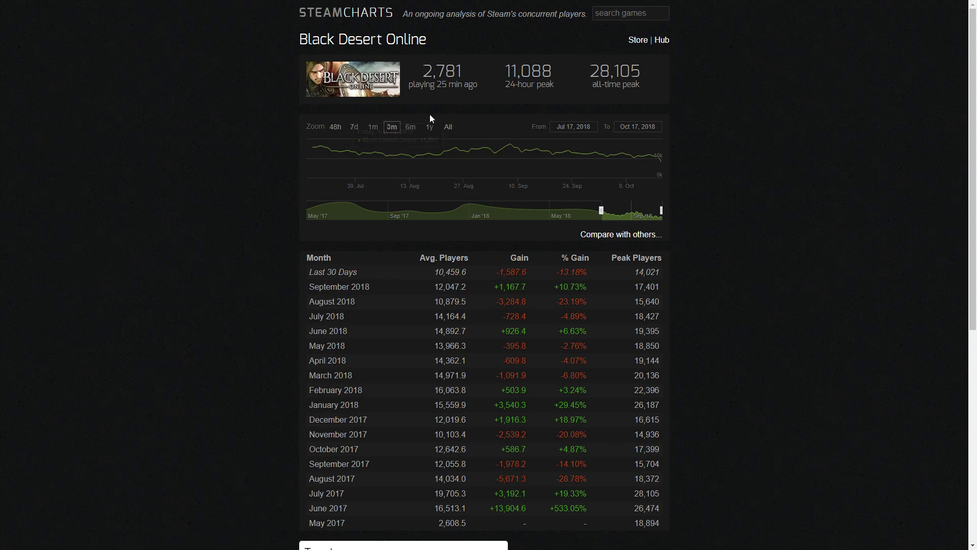
- Switch the player graph to the 1y range, October 2017 to October 2018
left_click(428, 127)
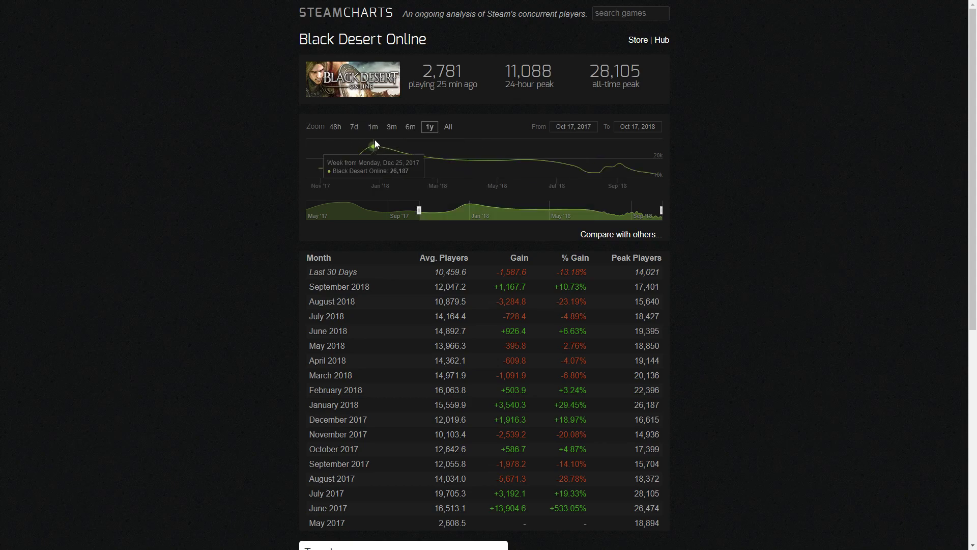
mouse_move(387, 154)
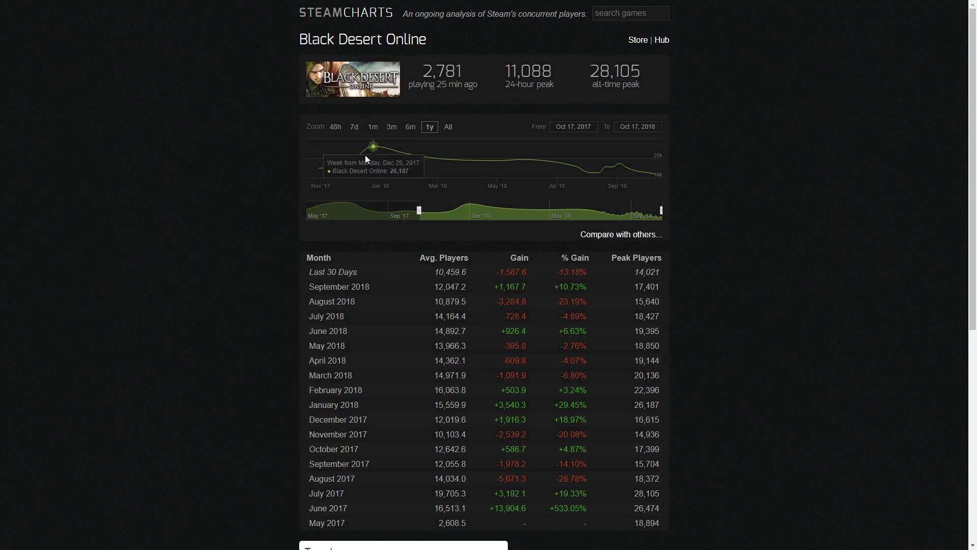
mouse_move(380, 153)
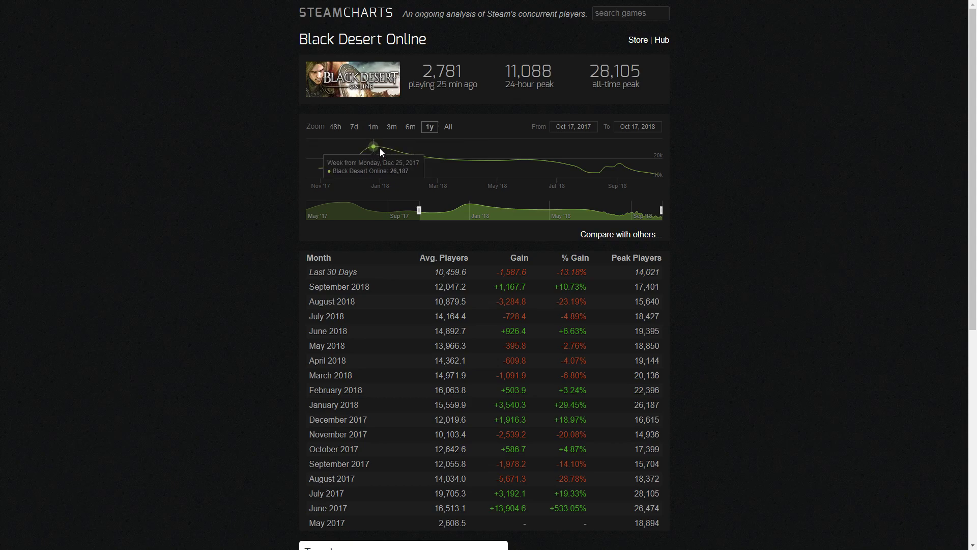
mouse_move(407, 154)
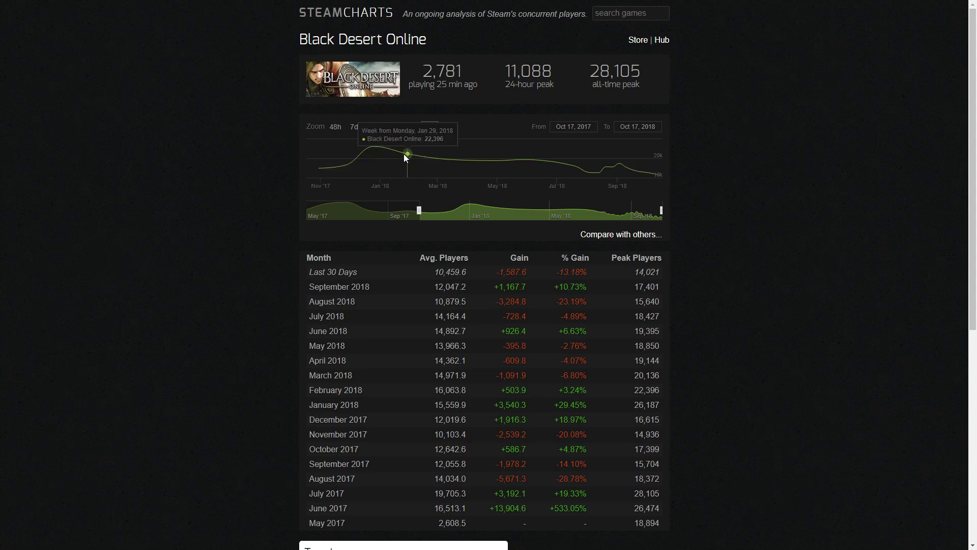
mouse_move(432, 164)
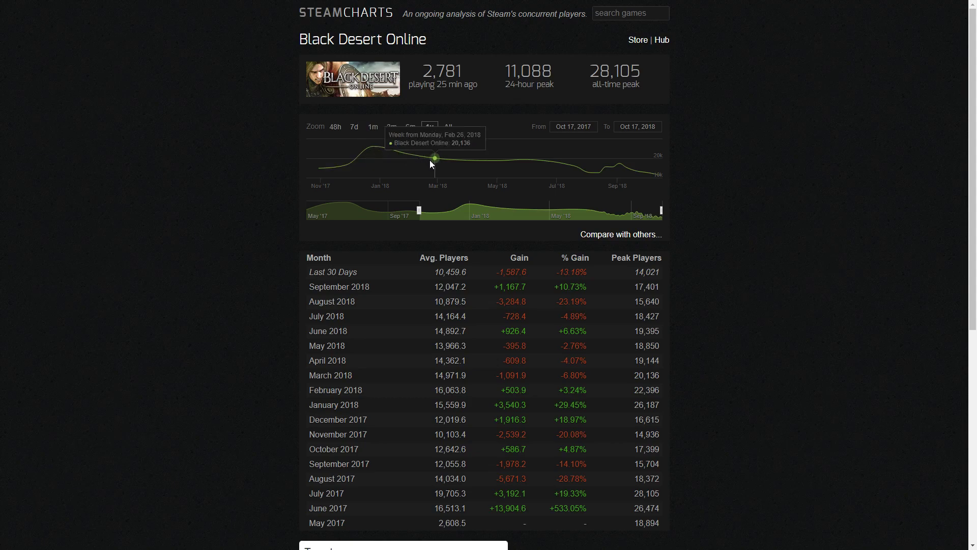
mouse_move(492, 172)
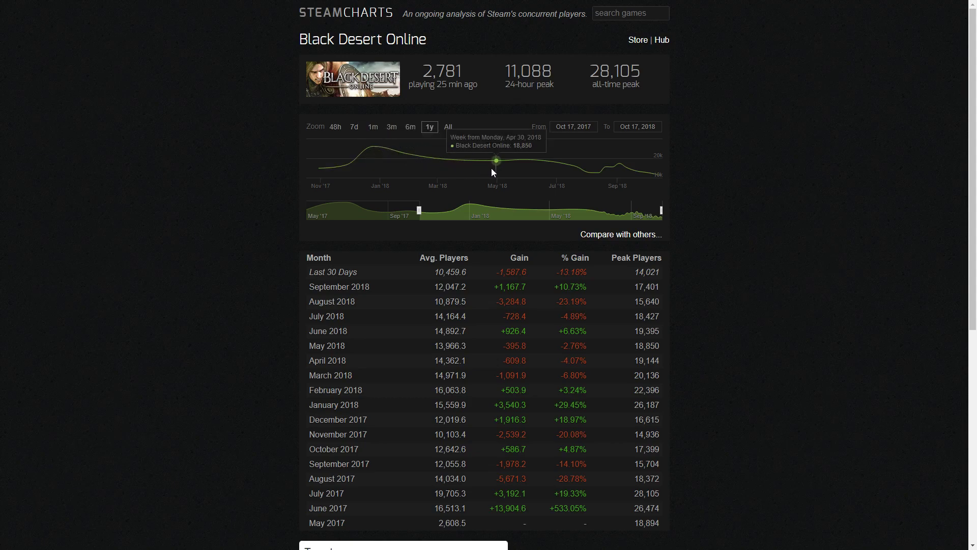
mouse_move(500, 171)
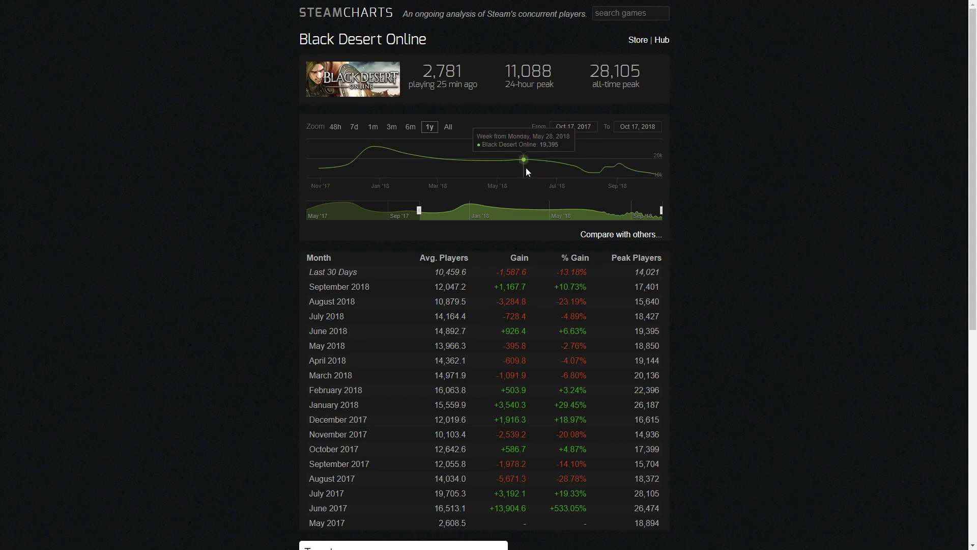
mouse_move(494, 162)
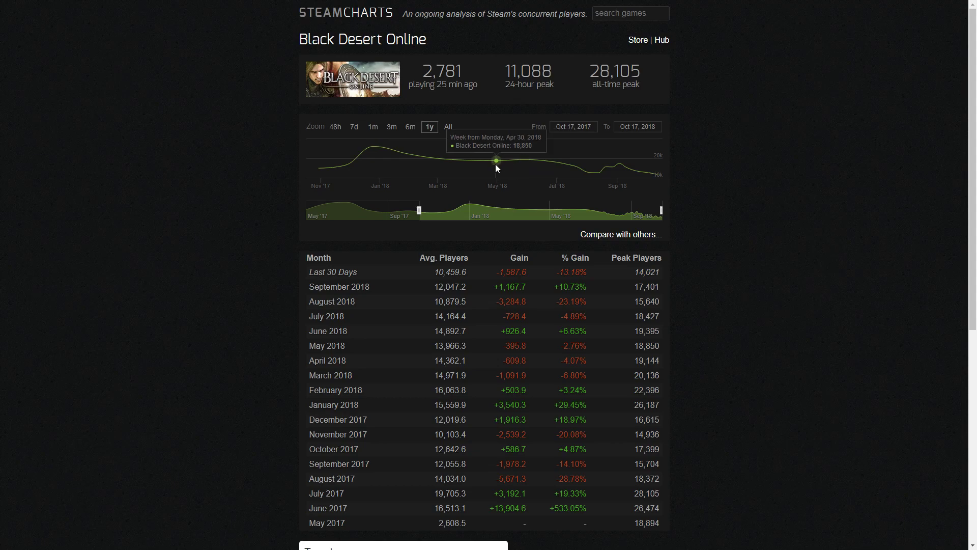
mouse_move(558, 171)
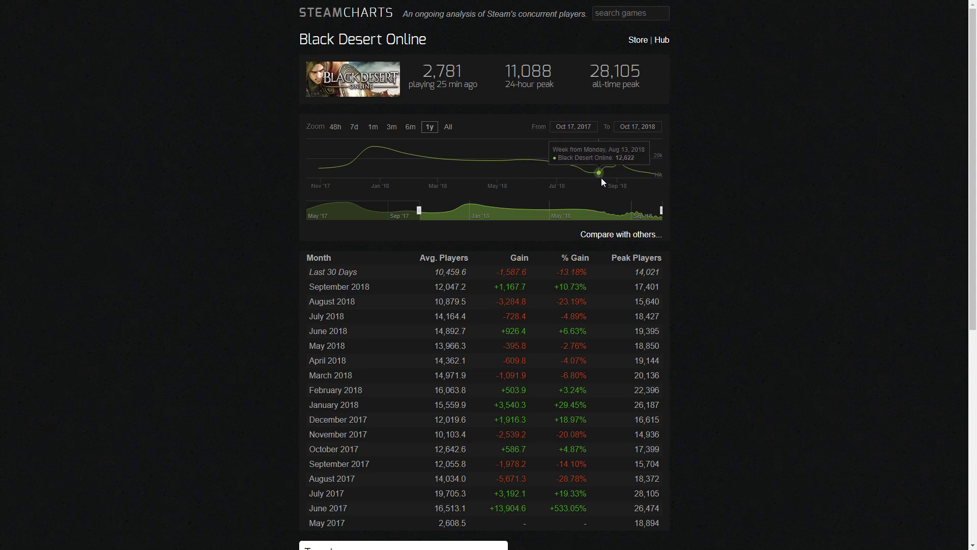
mouse_move(619, 176)
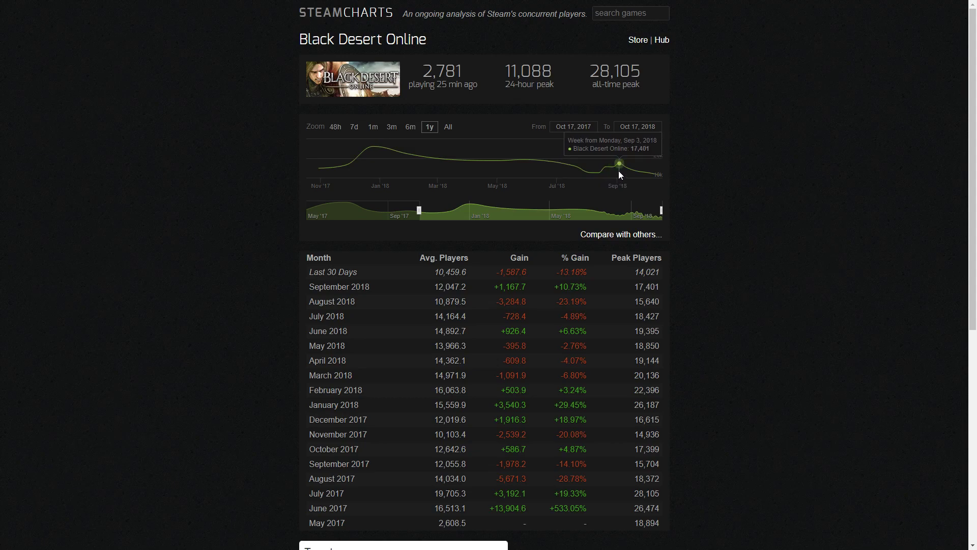
mouse_move(621, 177)
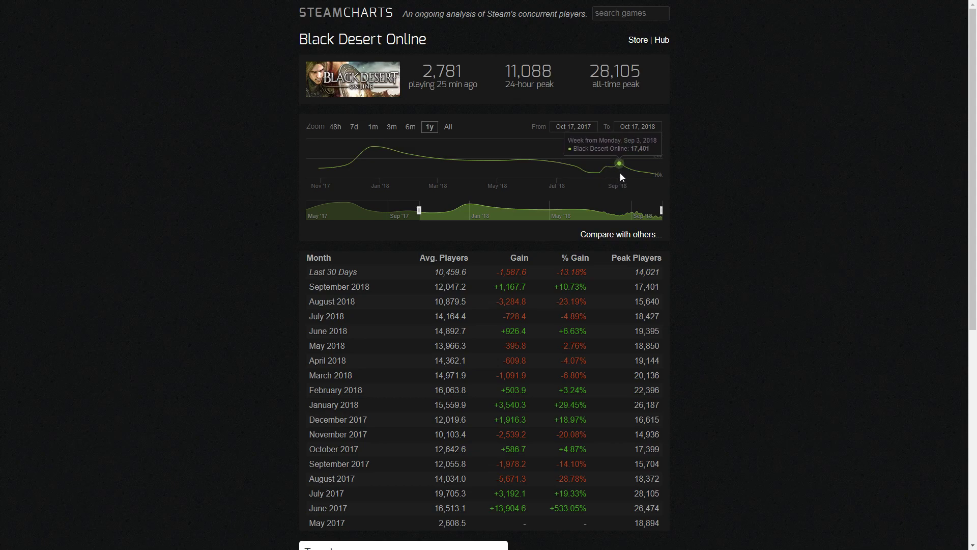
mouse_move(656, 177)
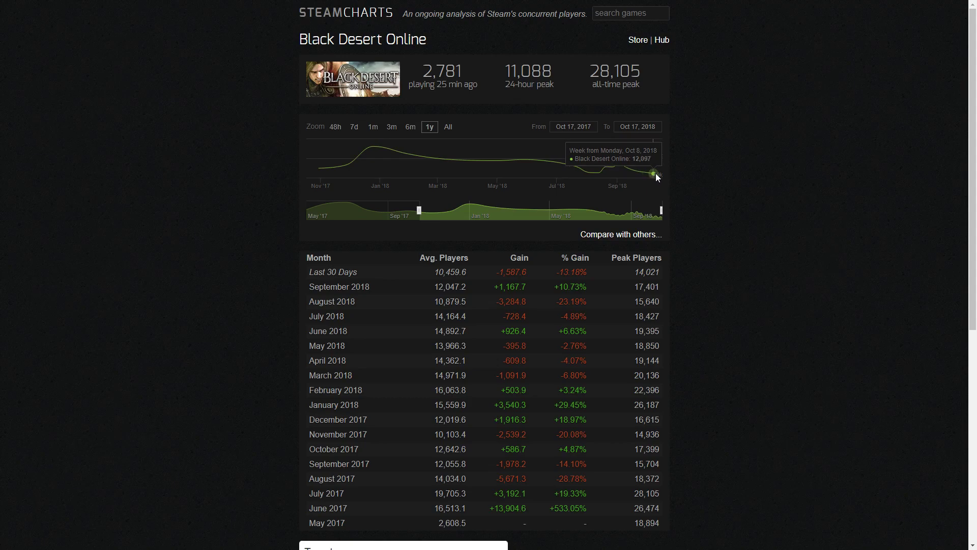